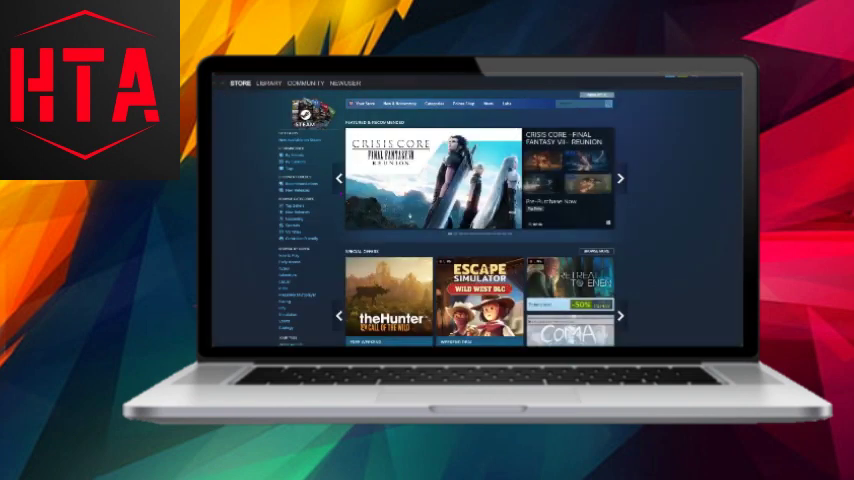
Step: From the library, show Dude Simulator 3's Properties on the Local Files section
click(266, 82)
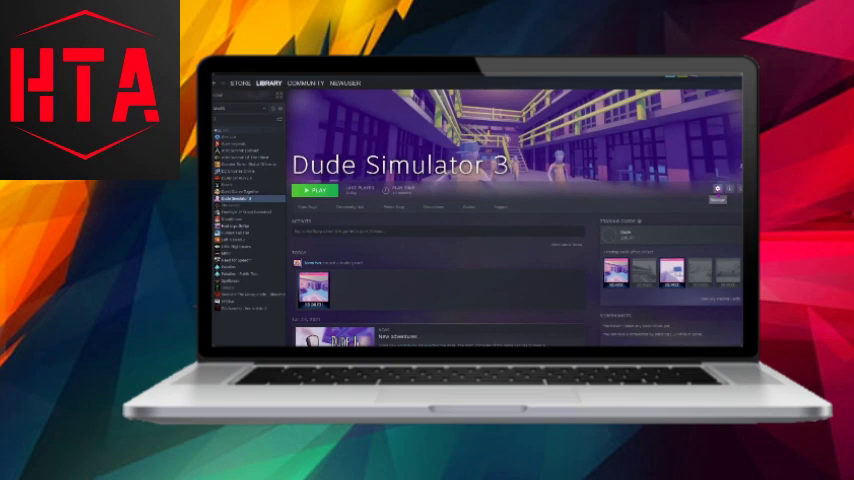
click(724, 192)
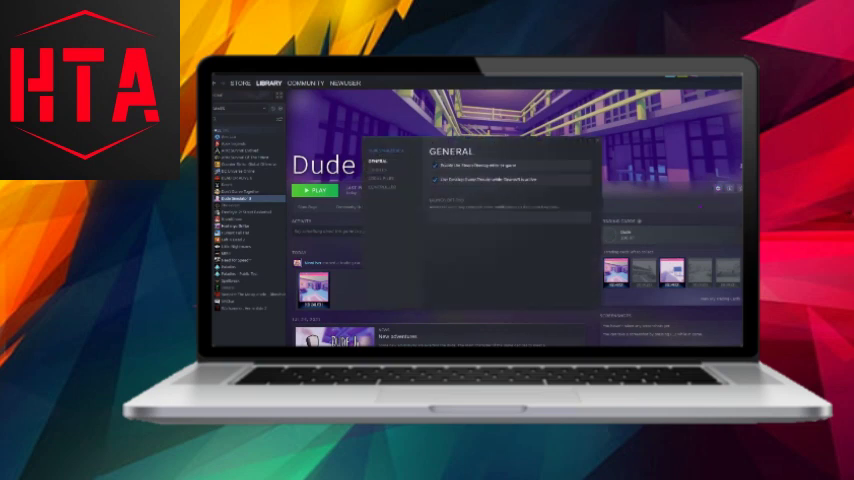
click(380, 180)
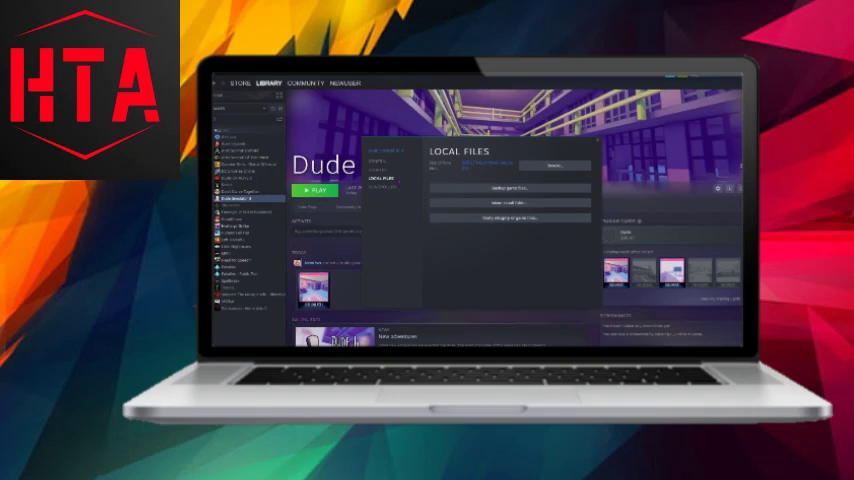